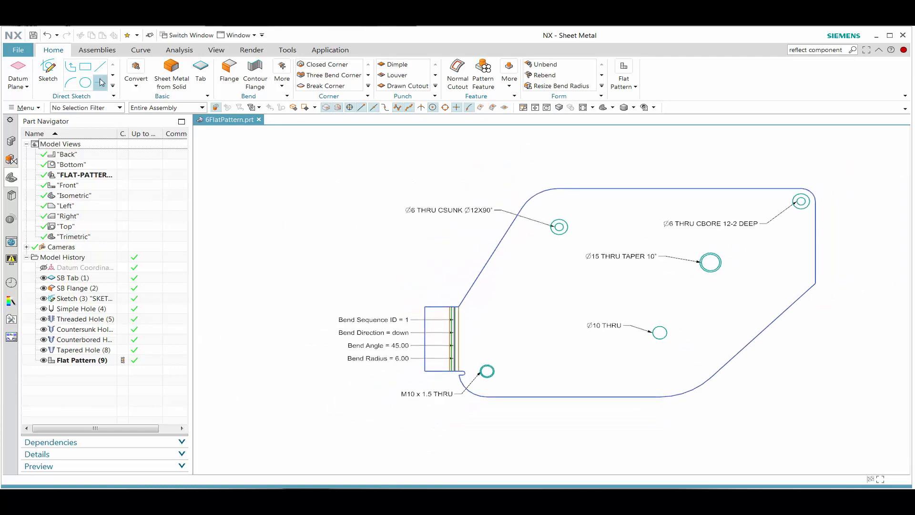
Open the Sheet Metal Preferences dialog from Menu > Preferences.
click(26, 107)
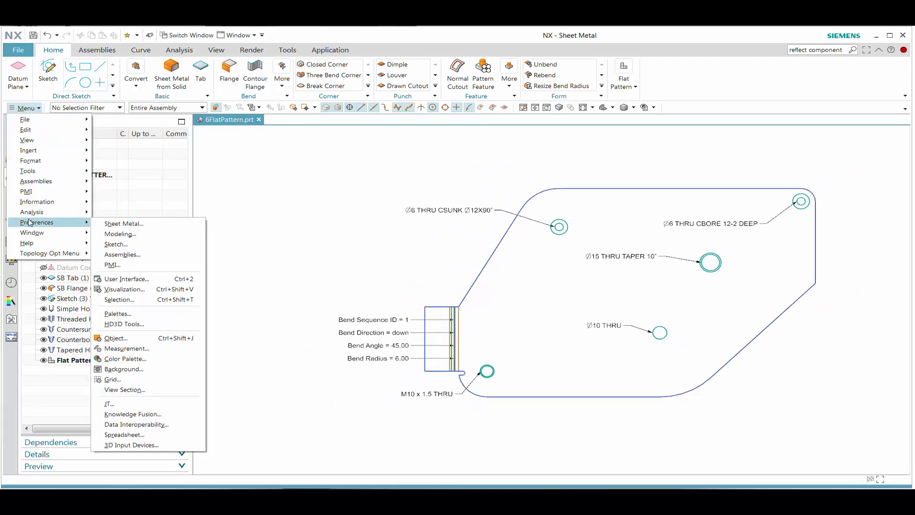
click(123, 224)
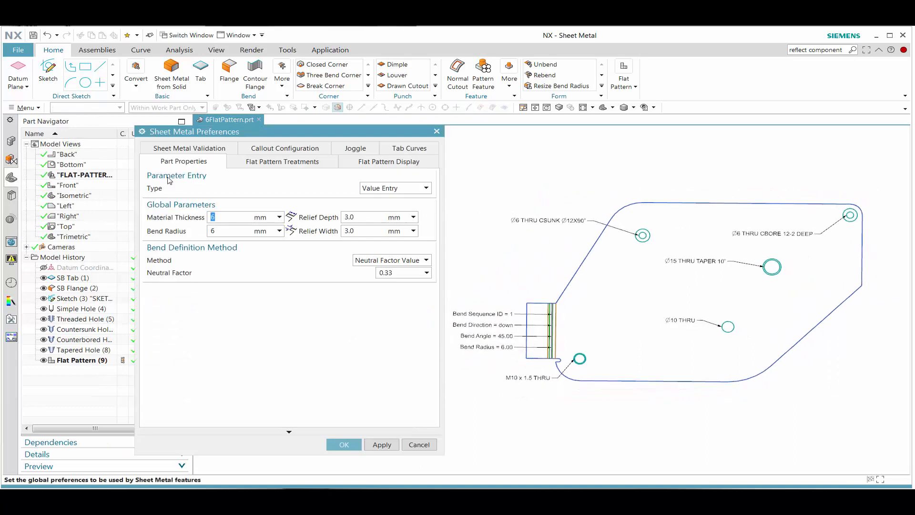
Set Hole Treatments to Hole Curve and CenterMark with a 15 mm hole diameter.
click(281, 162)
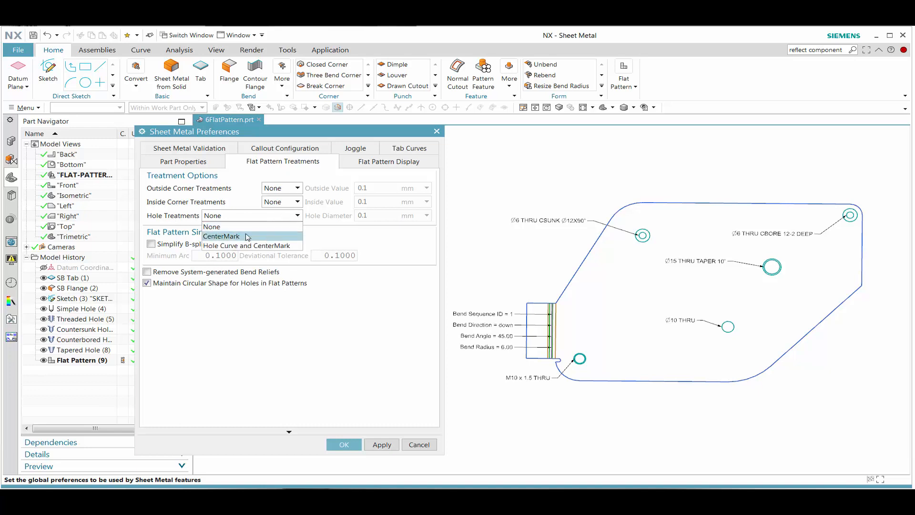
click(246, 245)
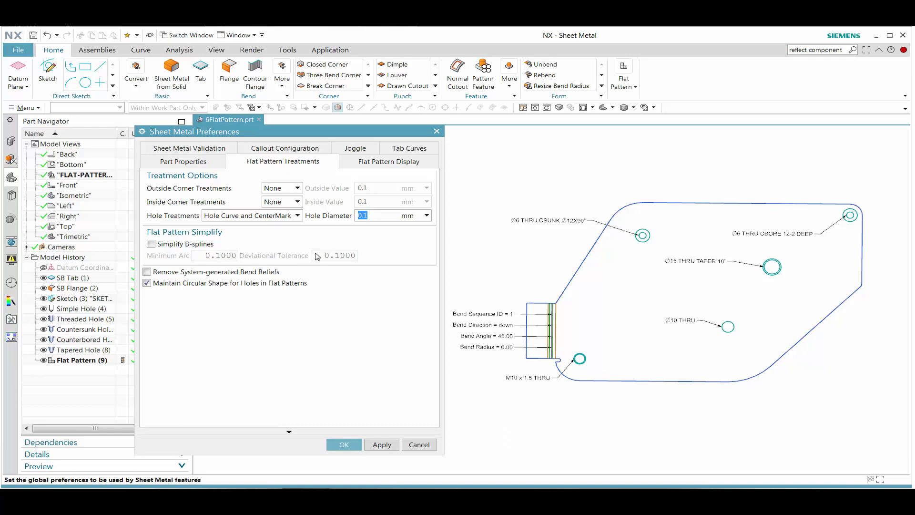
text(15)
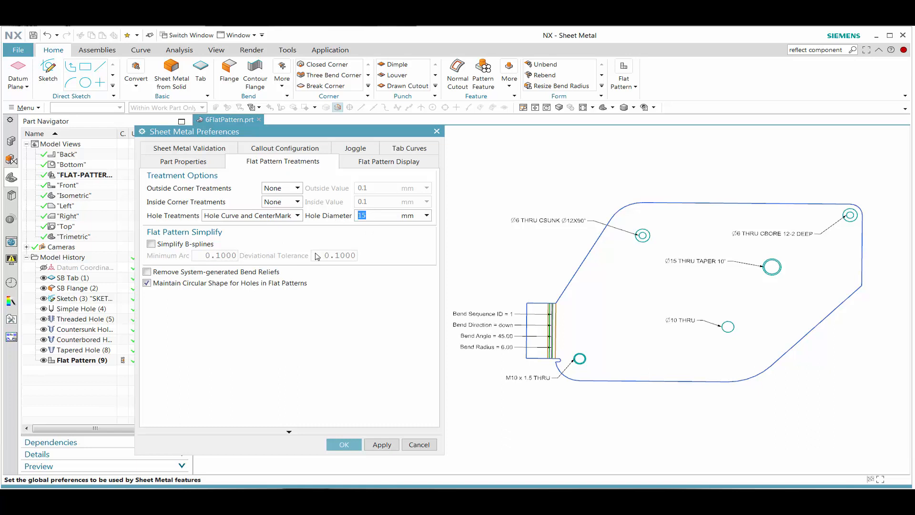
click(343, 445)
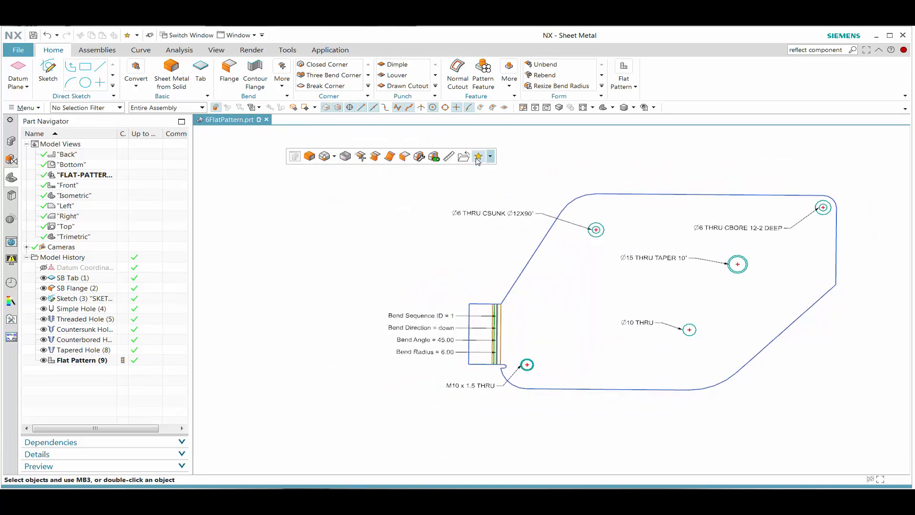
Enable Flat Pattern Display in Sheet Metal Preferences and switch to the Drafting application.
click(478, 156)
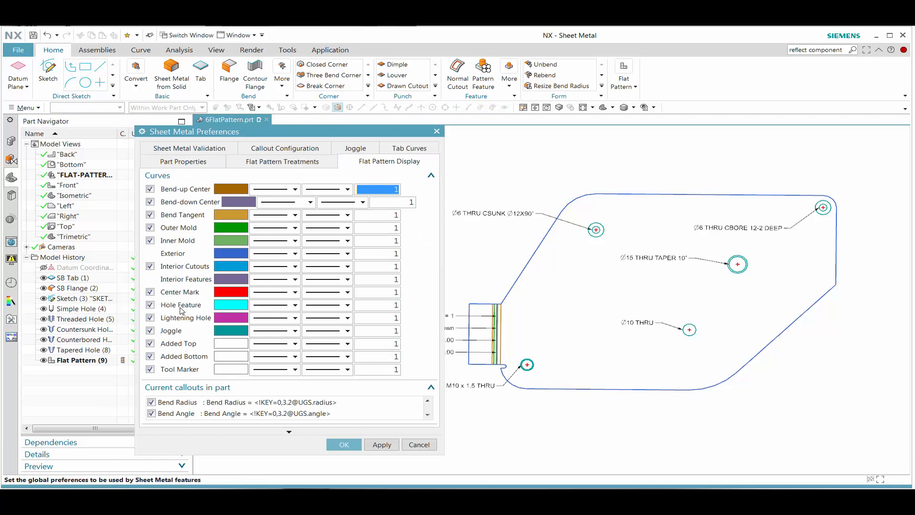
mouse_move(198, 297)
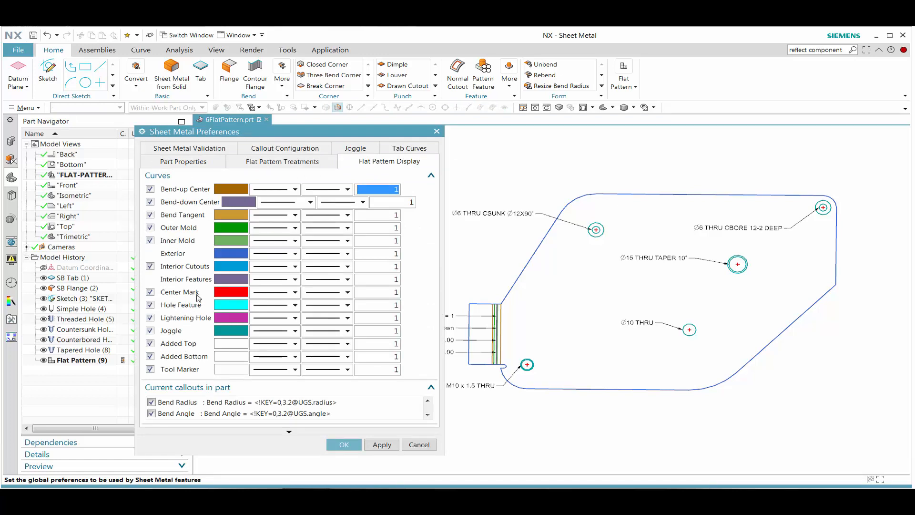
click(343, 444)
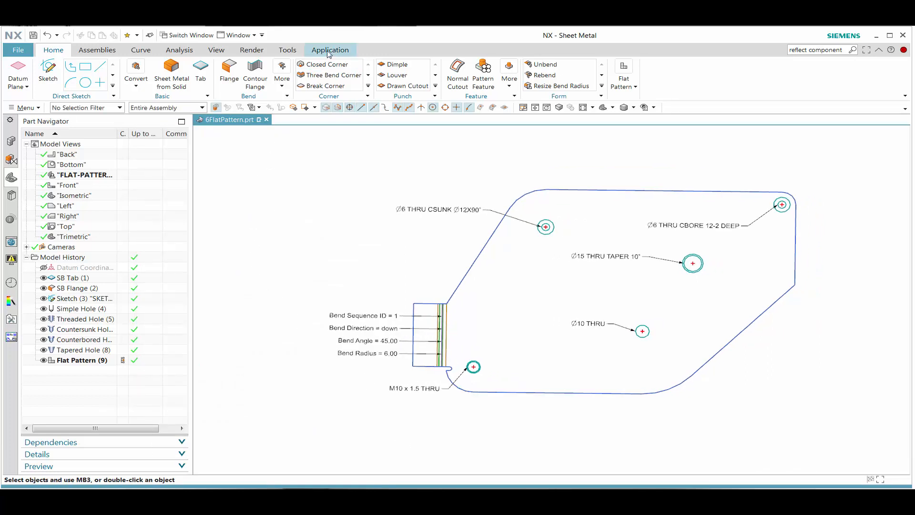
click(330, 50)
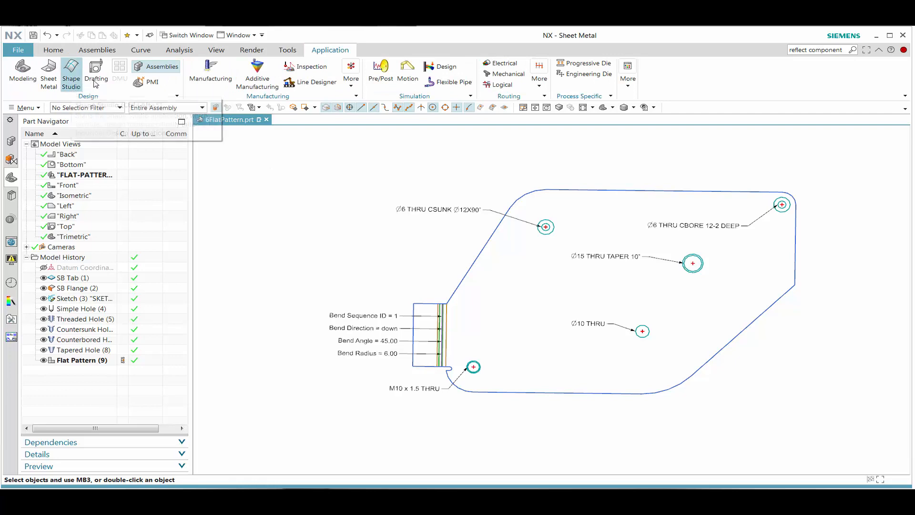
click(96, 70)
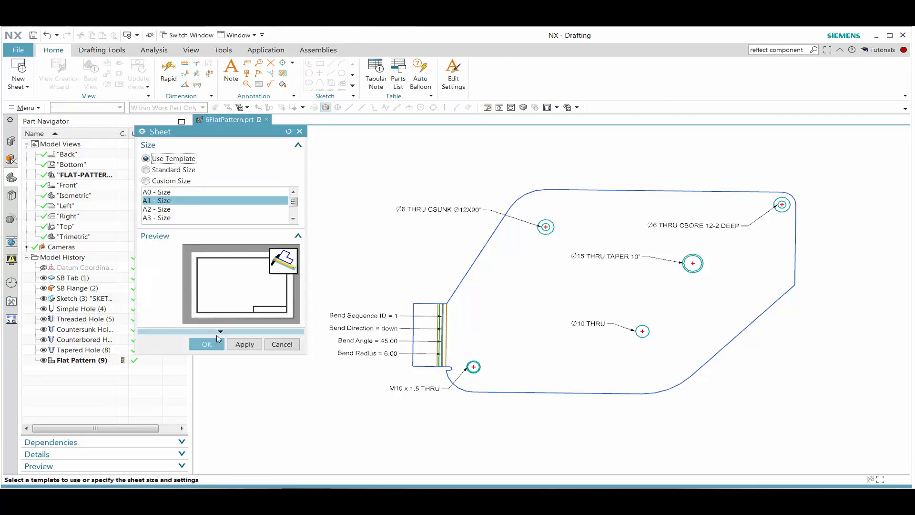
Create an A1-size sheet and place the FLAT-PATTERN#1 view on it.
click(206, 344)
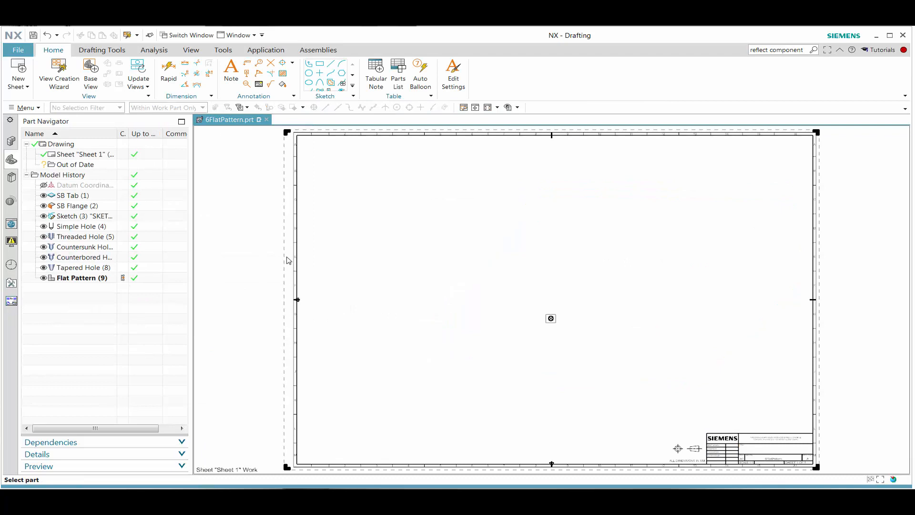
click(58, 73)
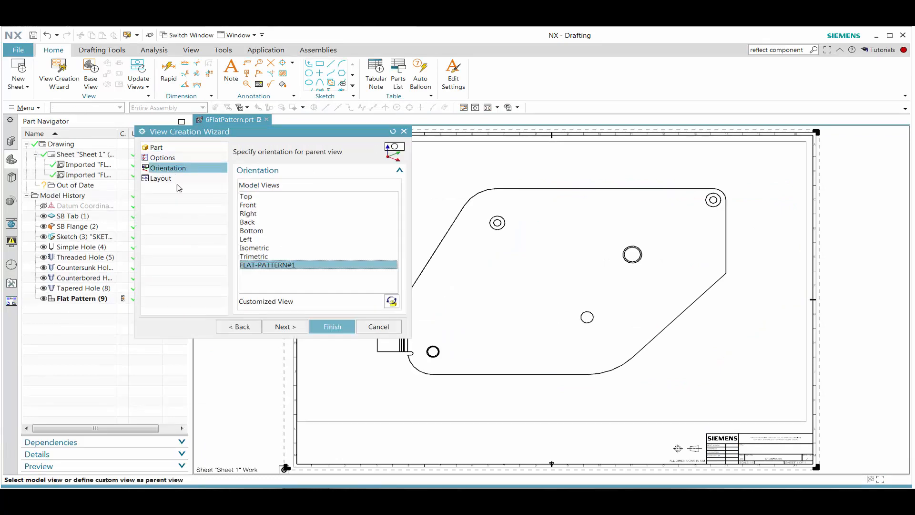
click(332, 327)
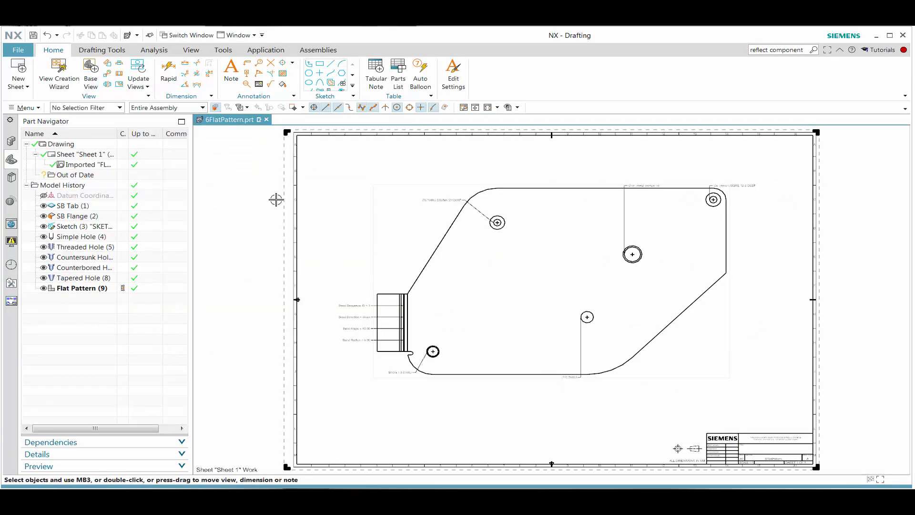